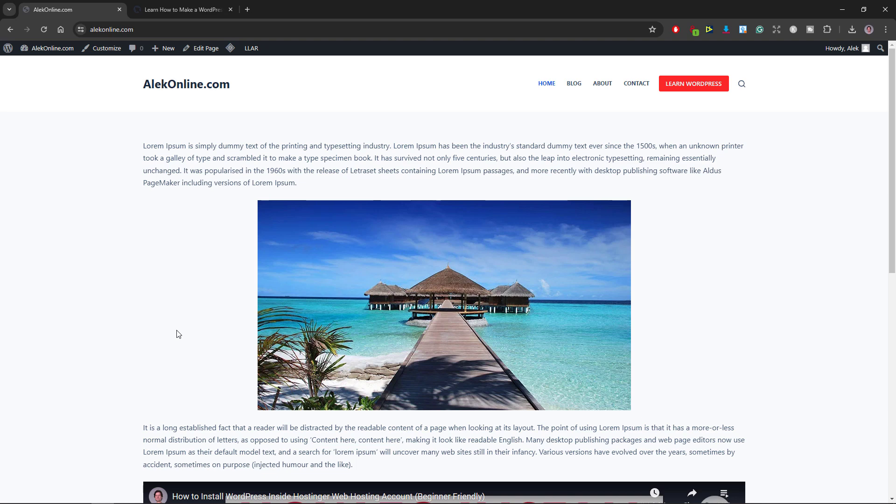
Step: Show the BLOG page on alekonline.com, then the BLOG page on alekstanojevic.com
click(574, 83)
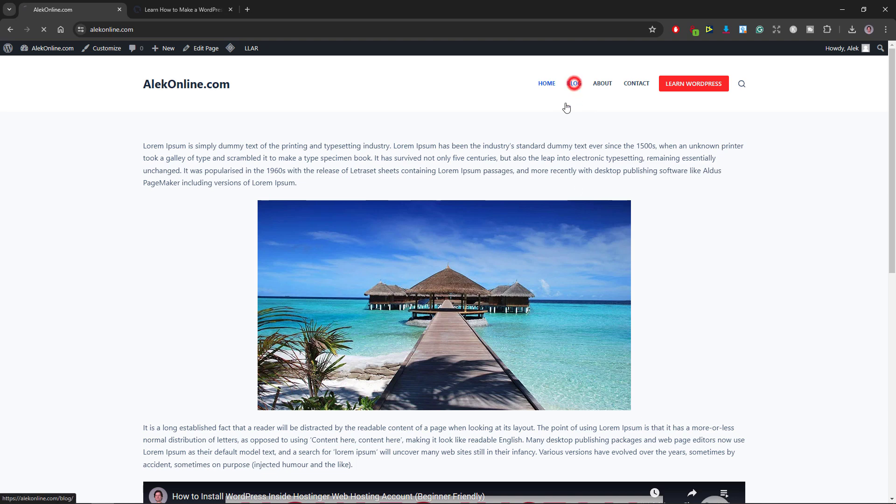
click(574, 83)
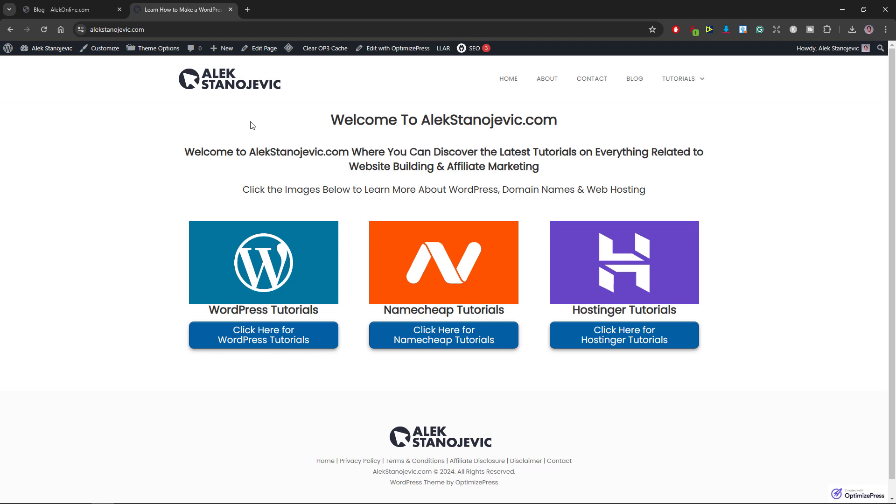
click(635, 78)
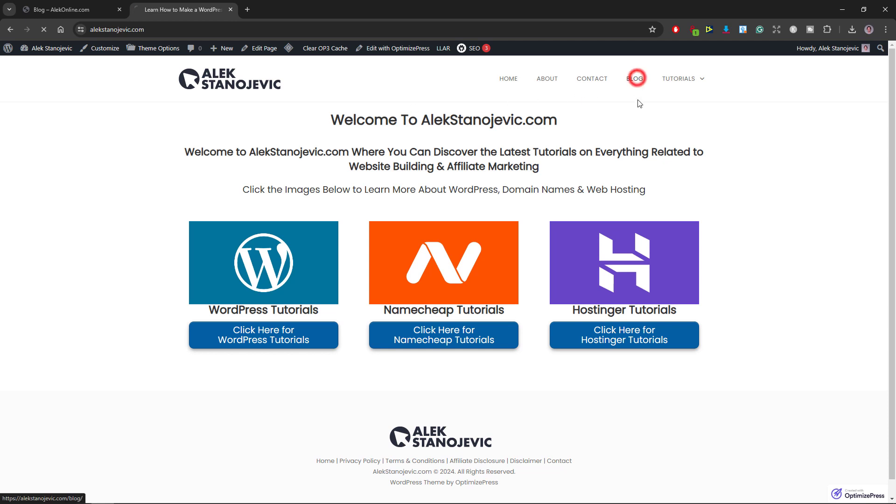
click(634, 79)
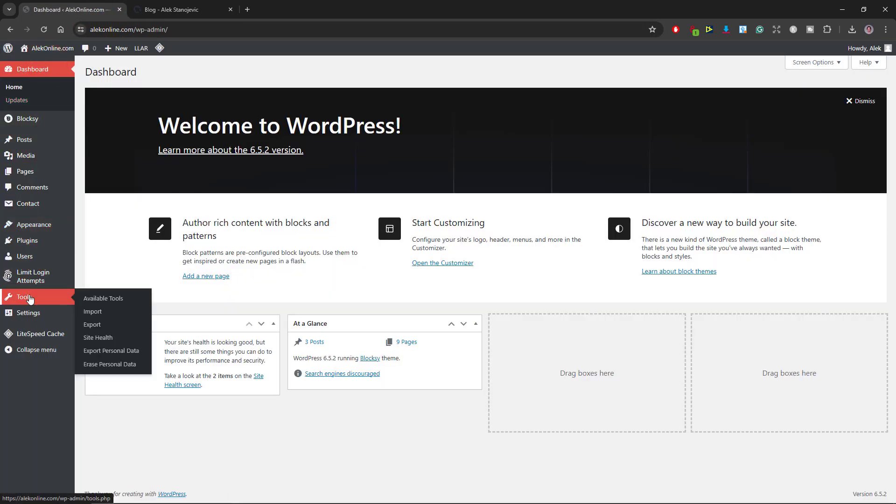
Step: Under Tools > Export choose Posts only and download the export file
click(92, 325)
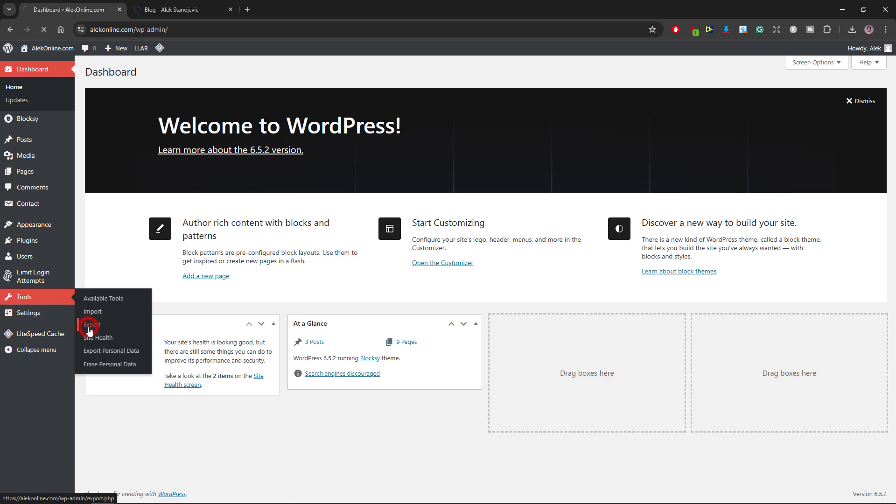
click(92, 324)
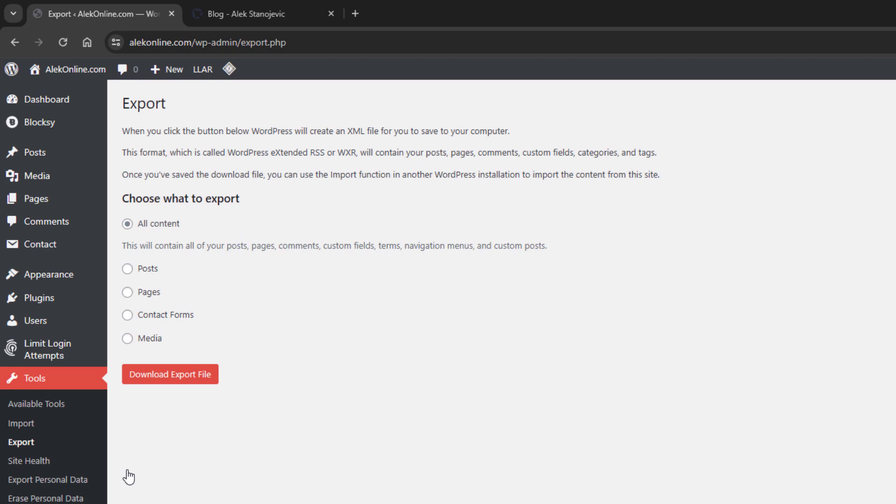
click(127, 269)
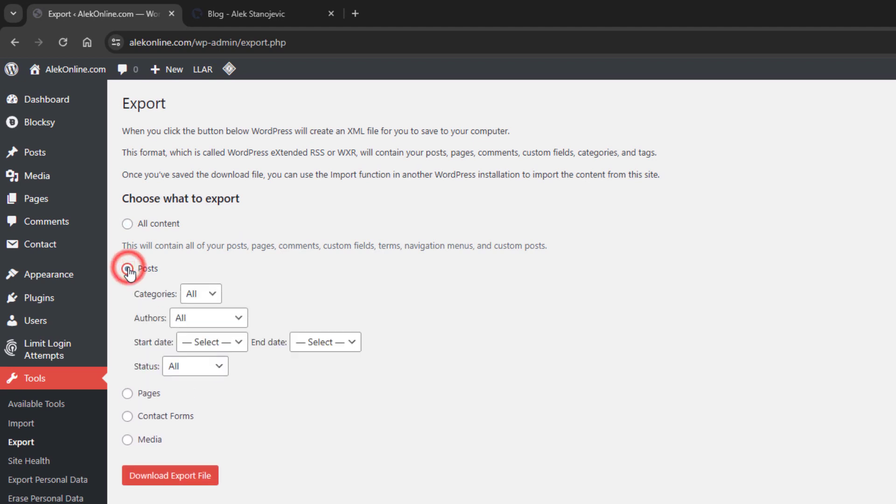
click(128, 268)
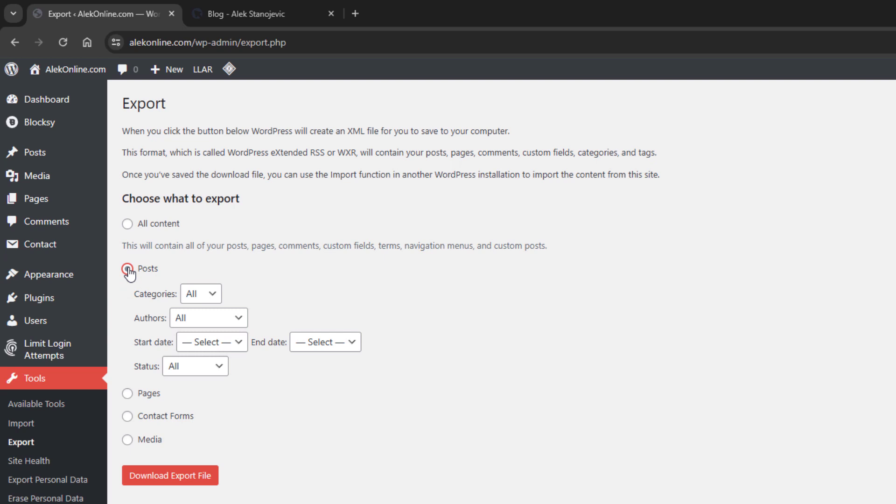
click(128, 269)
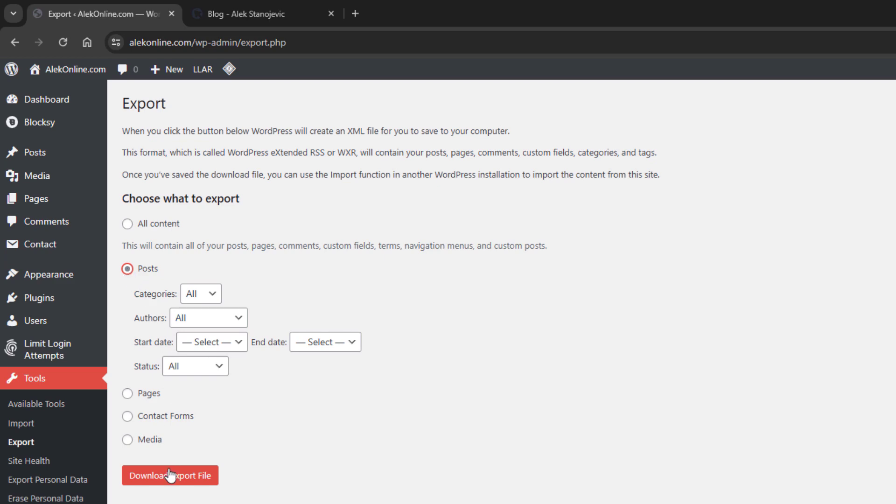
click(169, 475)
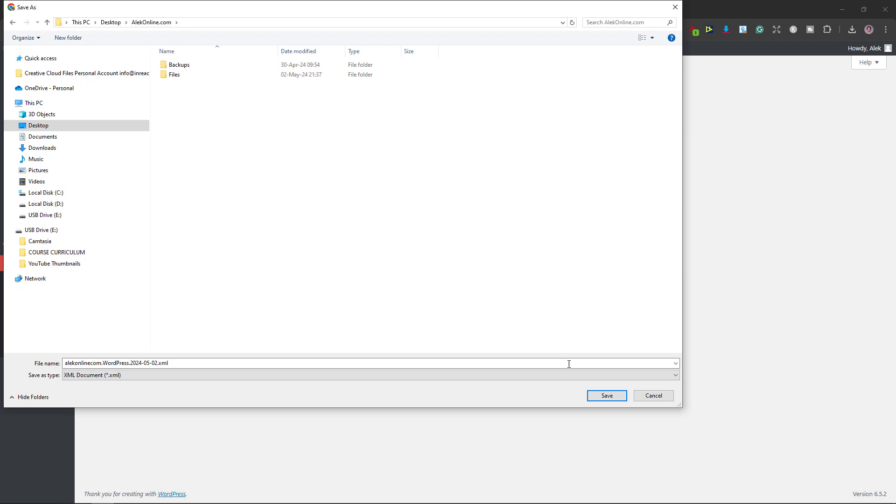
Step: Save the posts export XML and return to the alekstanojevic.com blog tab
click(606, 396)
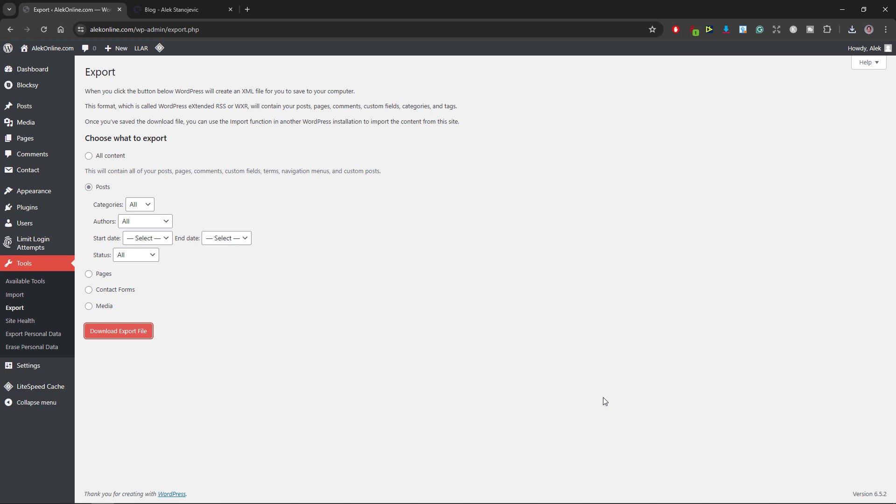
click(183, 9)
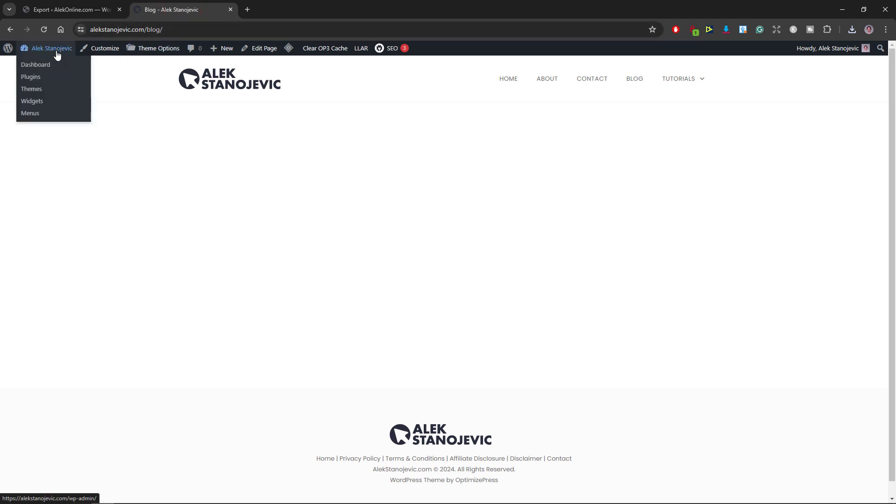
Step: Reach the Tools > Import page from the alekstanojevic.com dashboard
click(35, 65)
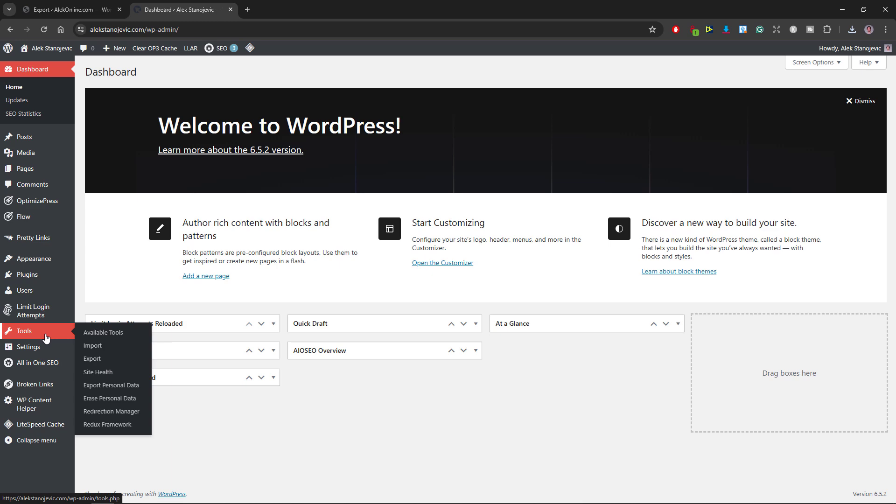
click(93, 345)
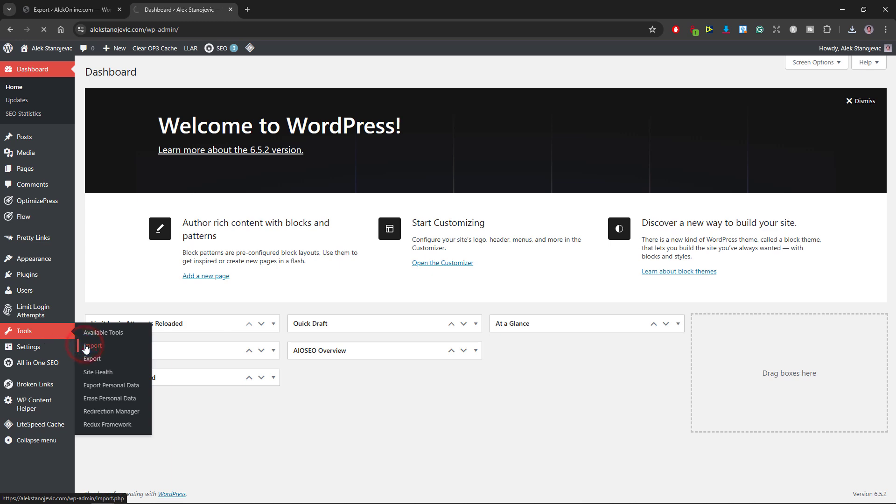
click(92, 345)
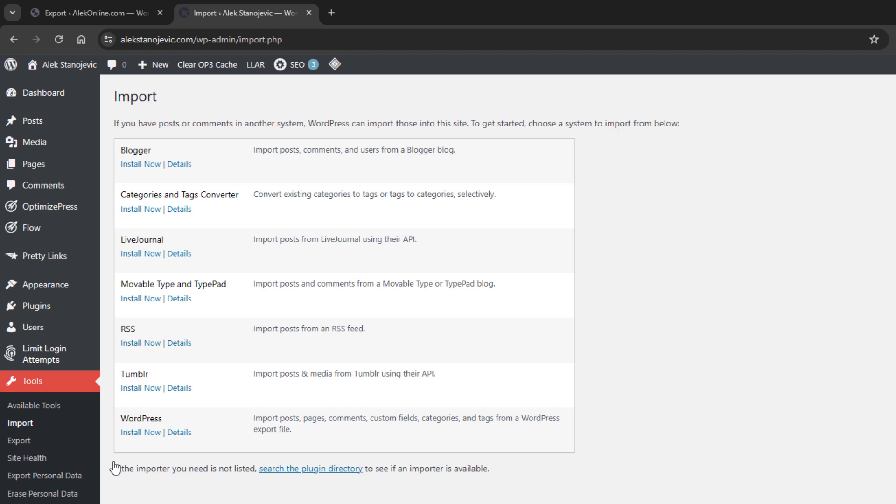
mouse_move(140, 432)
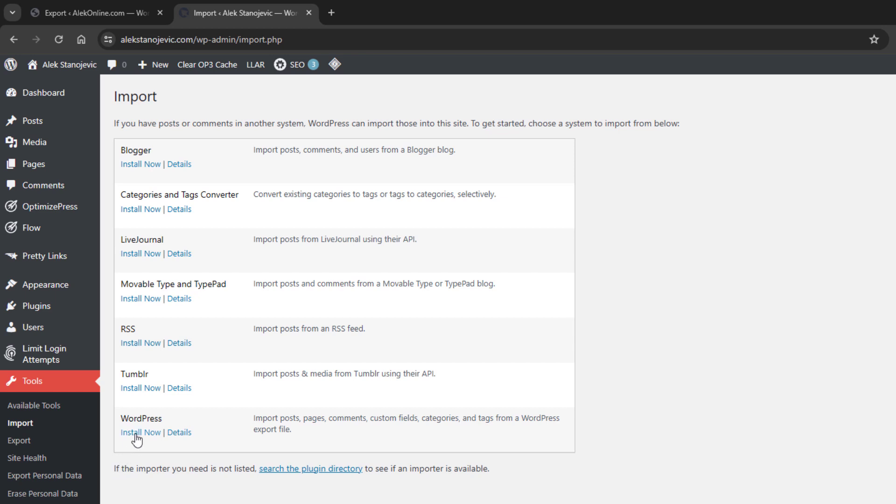
Step: Install the WordPress importer and run it to reach the WXR upload page
click(140, 432)
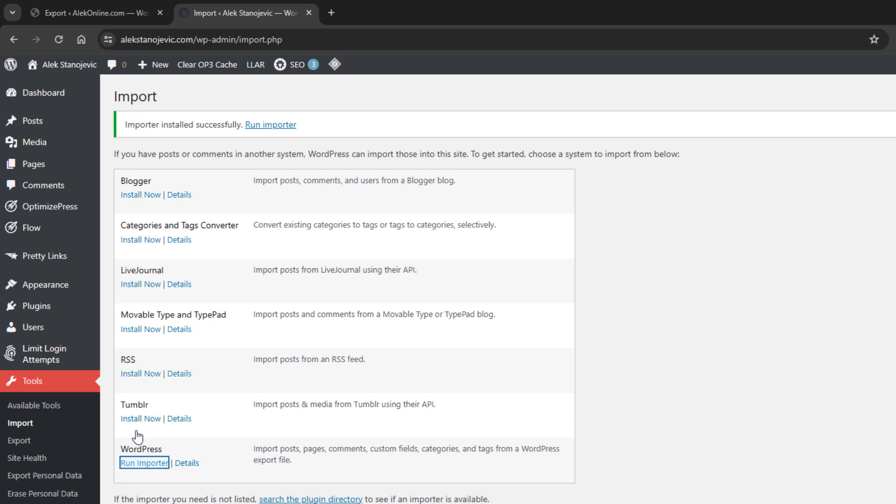
click(144, 462)
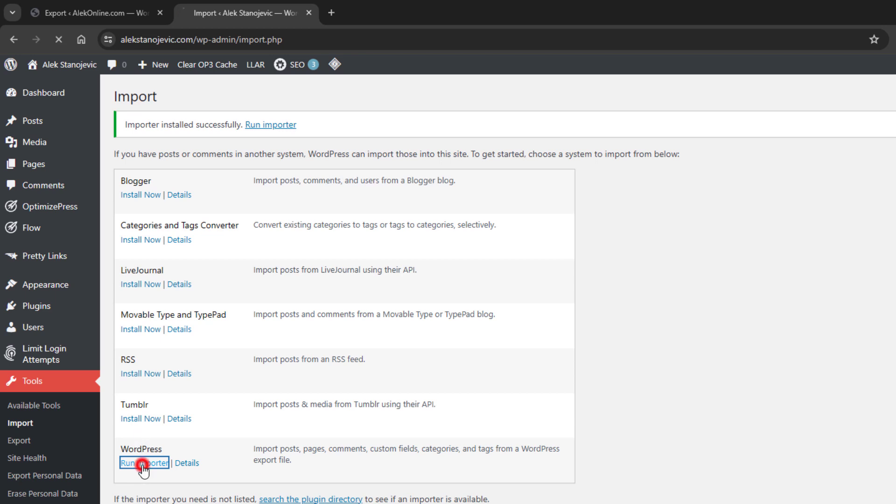
click(144, 462)
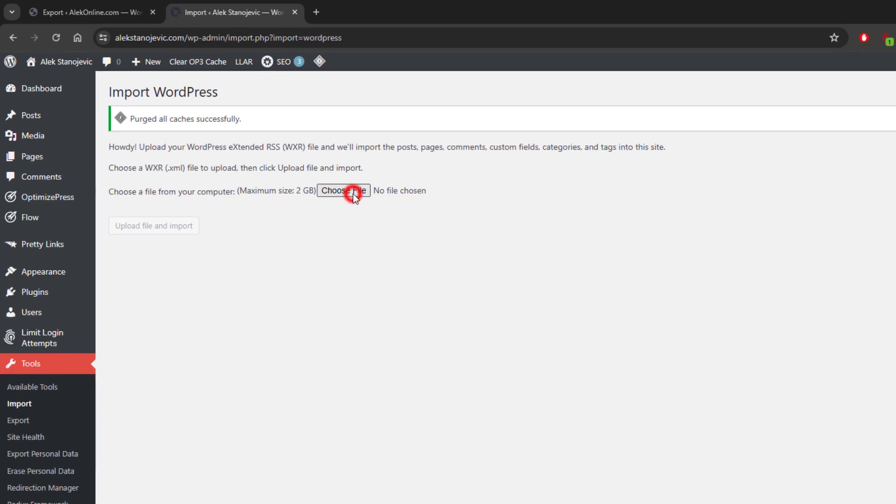
Step: Choose alekonlinecom.WordPress.2024-05-02.xml and upload it for import
click(342, 191)
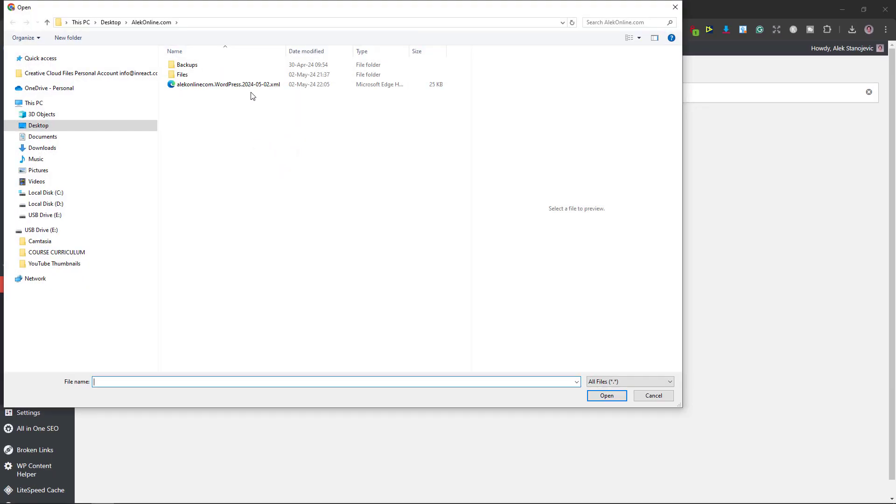
click(228, 84)
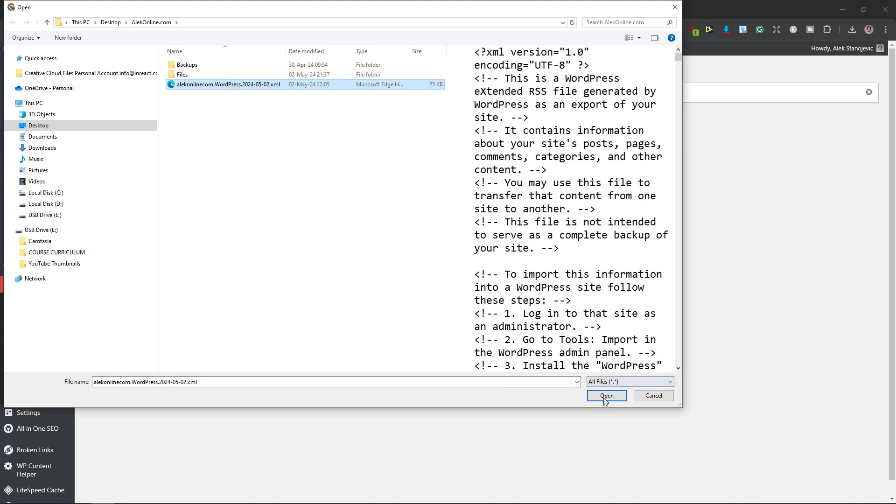
click(605, 396)
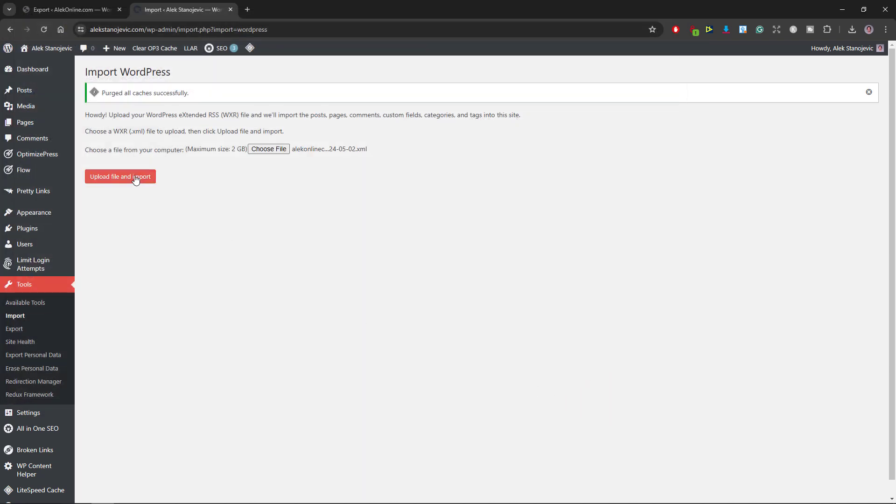
click(120, 176)
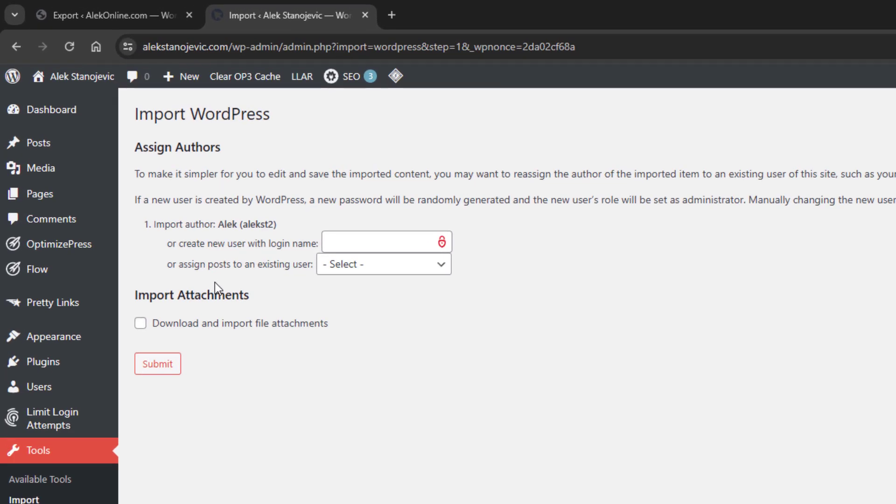
Step: Assign posts to the existing user, enable attachment downloads, and submit the import
click(384, 264)
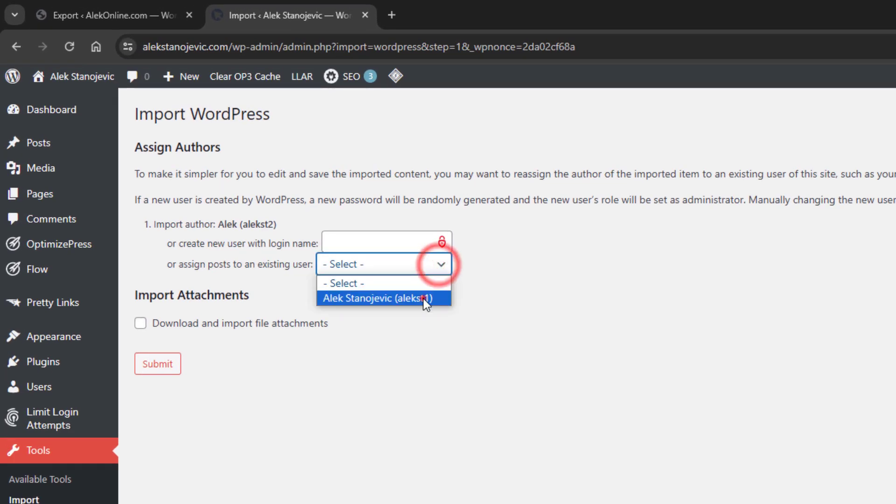
click(377, 297)
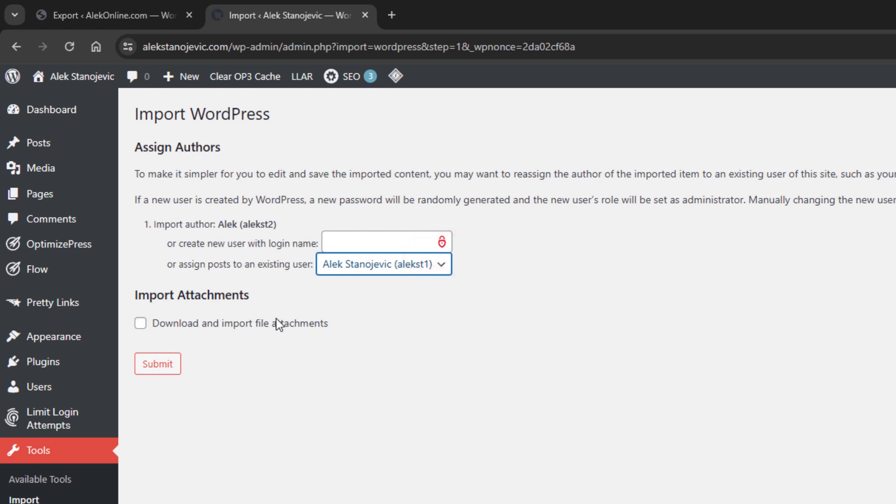
click(140, 323)
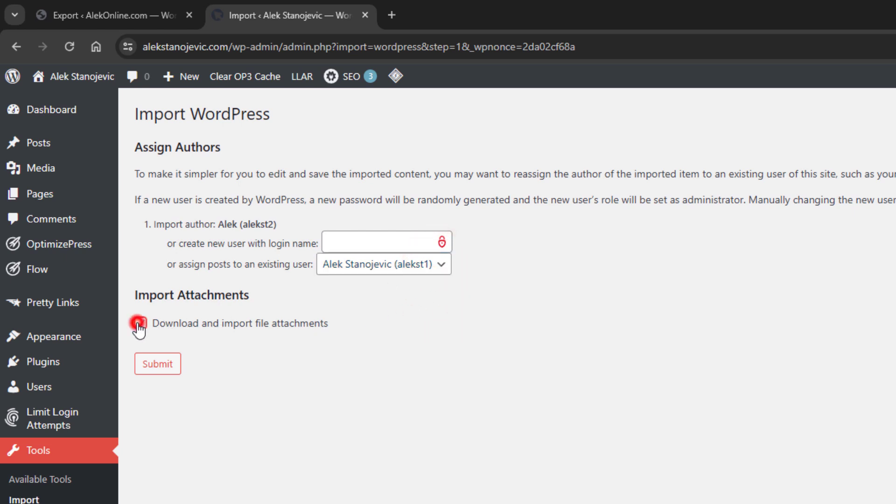
click(140, 323)
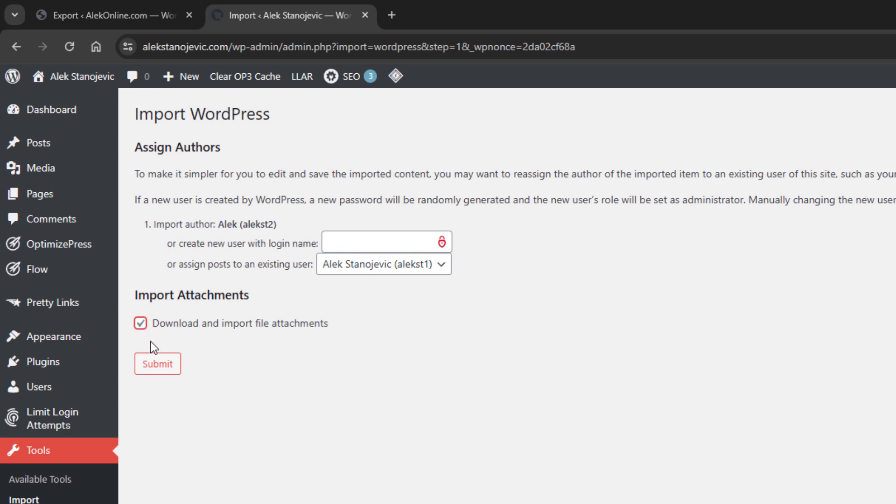
click(156, 363)
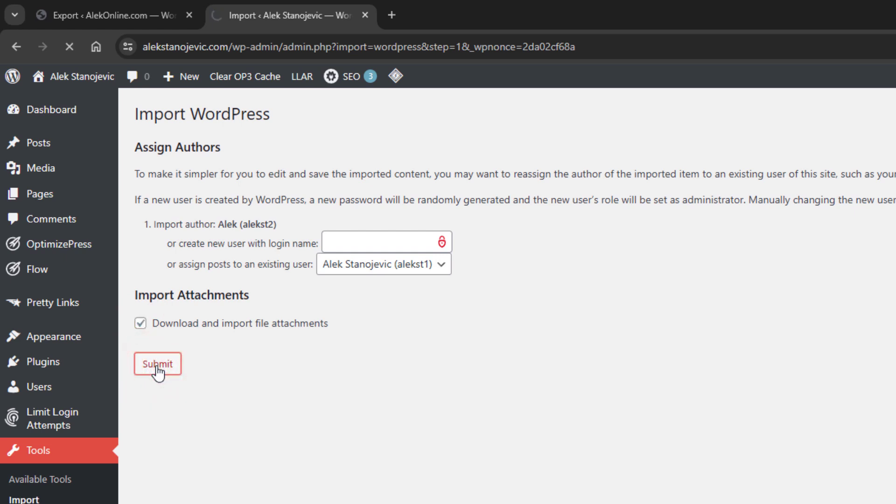
click(157, 364)
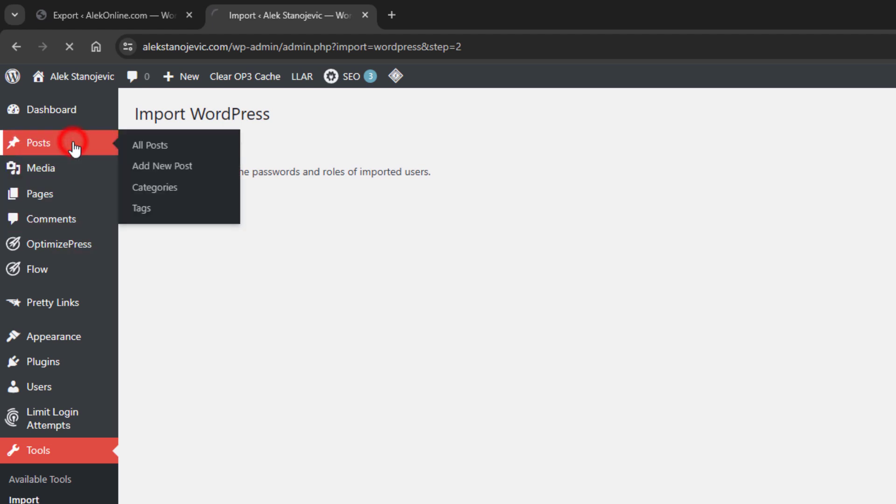
Step: Confirm Blog Post 1, 2 and 3 in All Posts, then view them on the live blog page
click(149, 145)
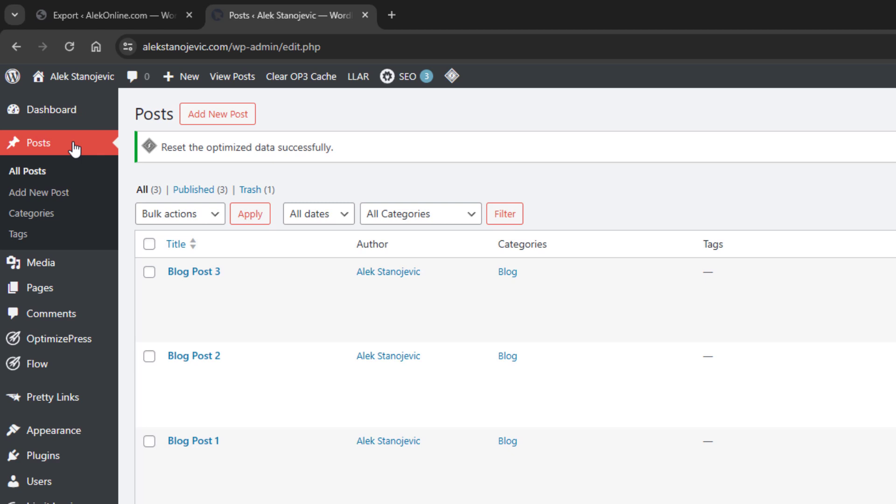
mouse_move(51, 110)
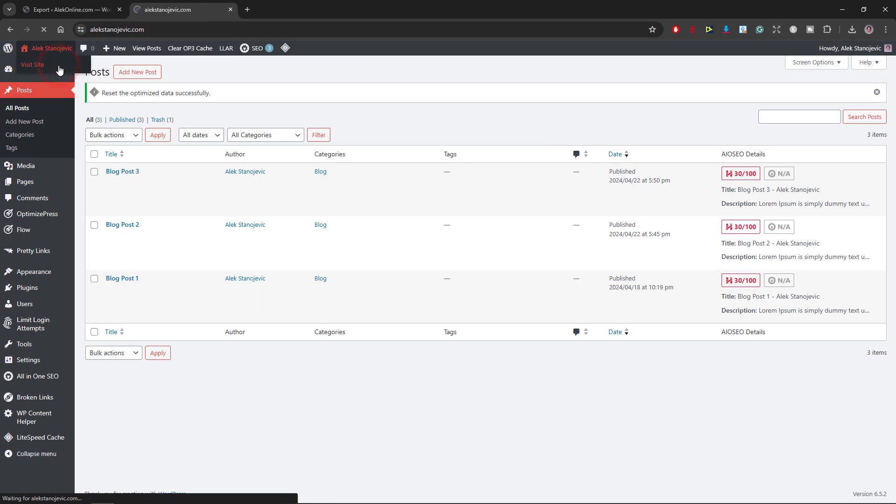
click(33, 64)
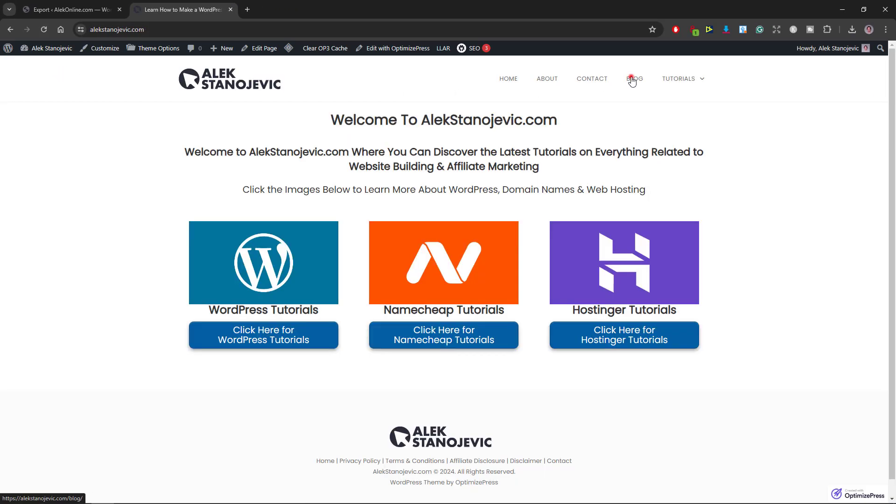
click(635, 79)
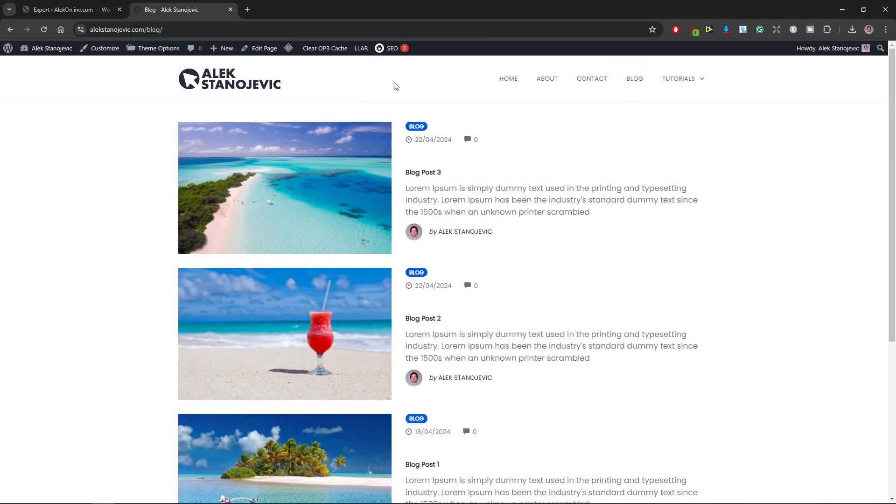